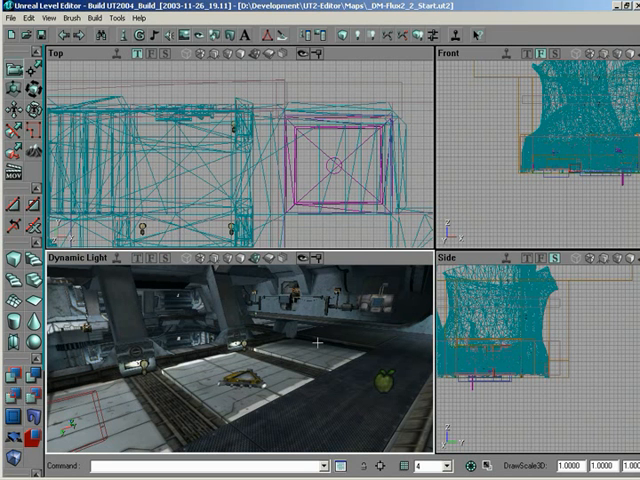
{"action": "mouse_move", "coordinate": [228, 348]}
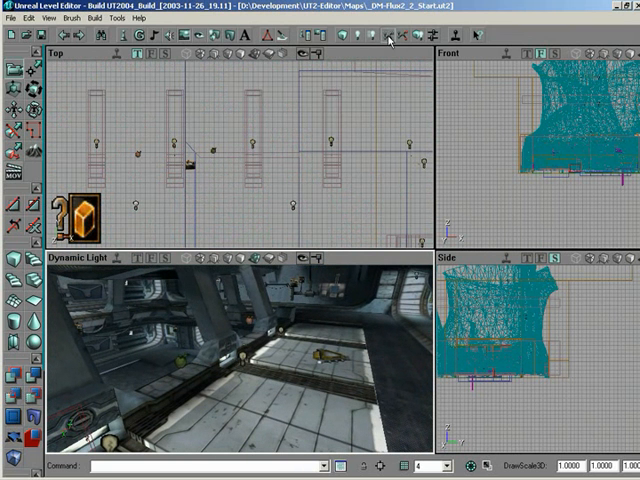
Rebuild the level's AI paths and dismiss the map check warnings.
{"action": "left_click", "coordinate": [388, 36]}
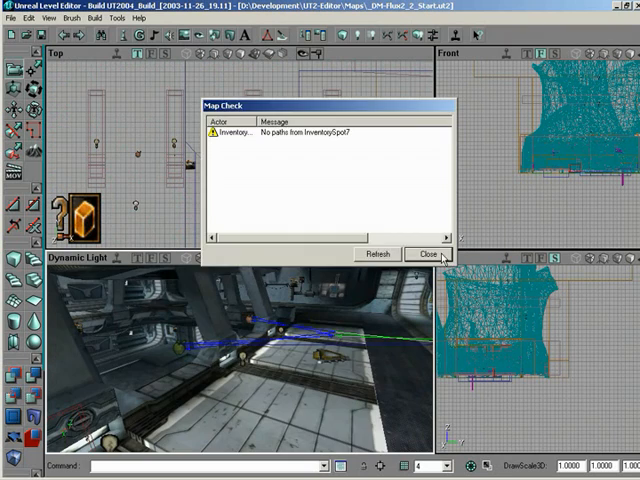
{"action": "left_click", "coordinate": [428, 252]}
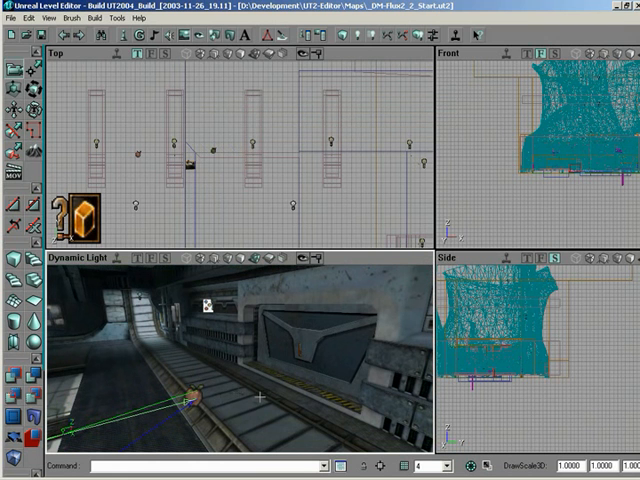
{"action": "mouse_move", "coordinate": [308, 364]}
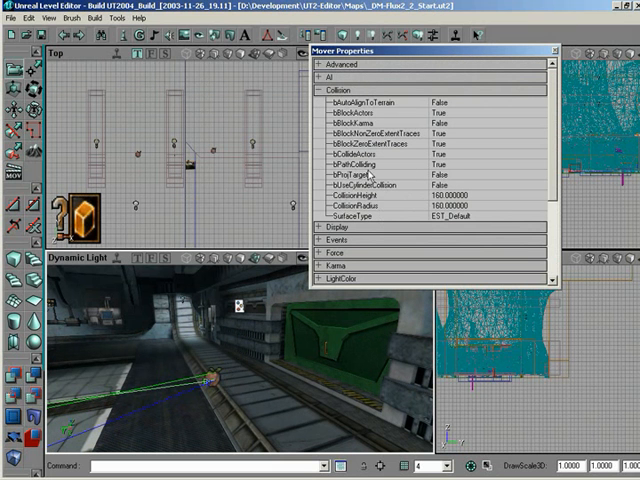
{"action": "mouse_move", "coordinate": [432, 76]}
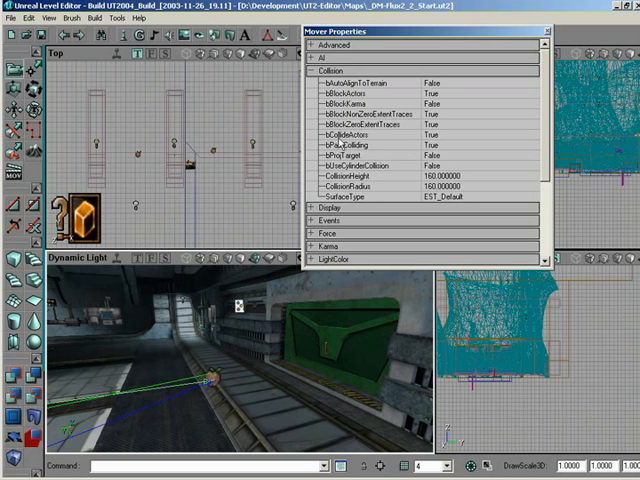
{"action": "left_click", "coordinate": [350, 148]}
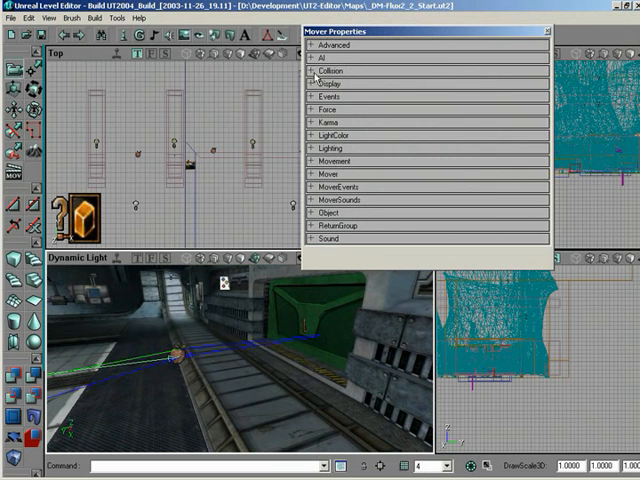
Close the door mover's property window, leaving the green door corridor in view.
{"action": "left_click", "coordinate": [328, 72]}
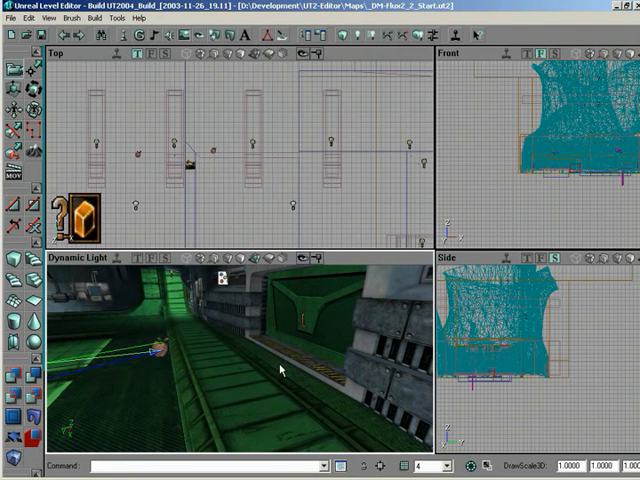
Add a Door navigation point at the doorway and enter its Tag, DoorTag and DoorTrigger values.
{"action": "right_click", "coordinate": [282, 370]}
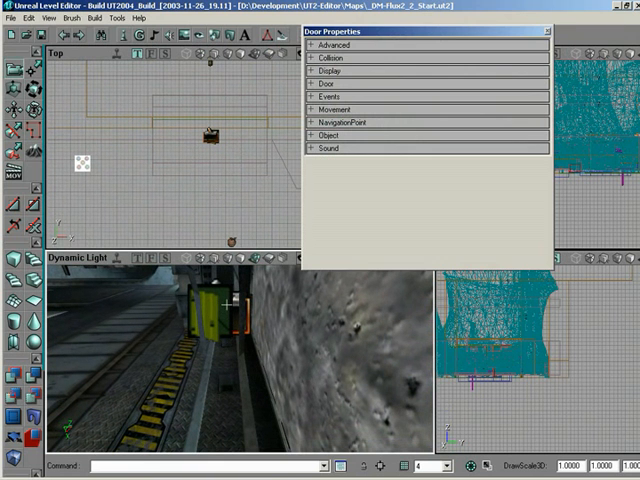
{"action": "left_click", "coordinate": [322, 84]}
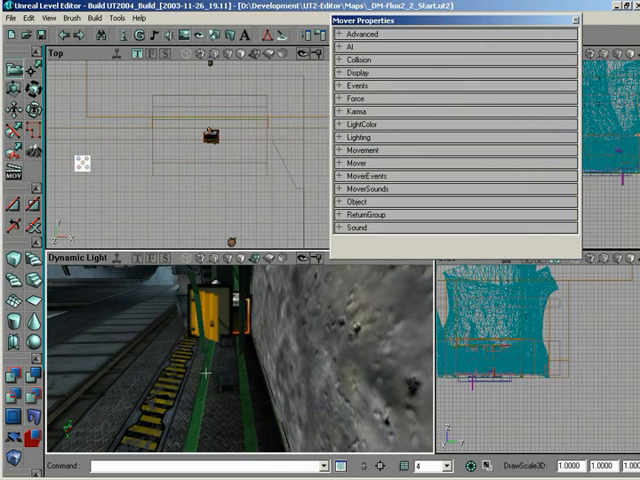
{"action": "left_click", "coordinate": [340, 88]}
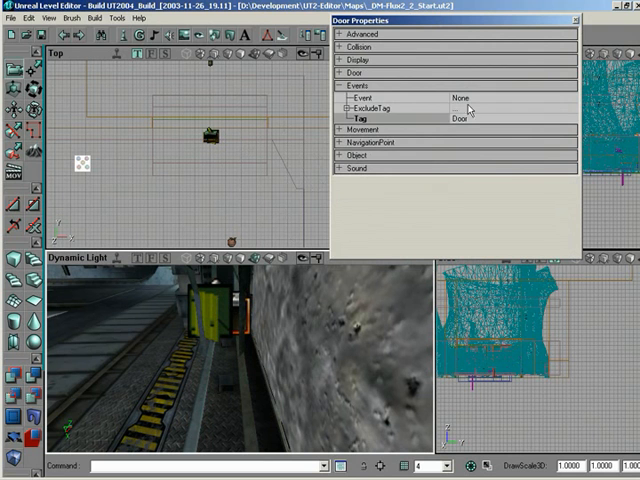
{"action": "left_click", "coordinate": [352, 72]}
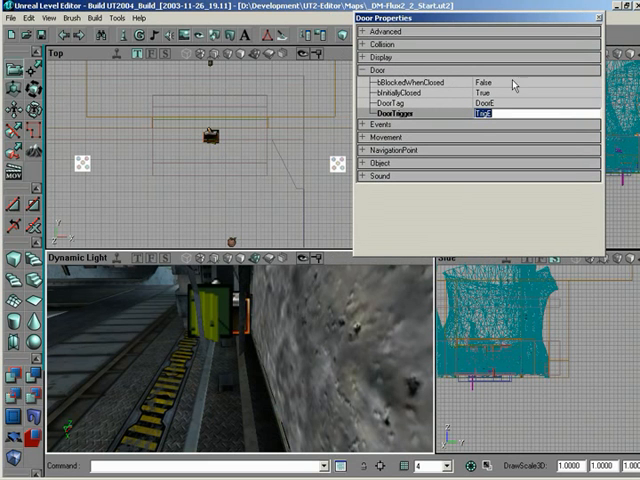
{"action": "mouse_move", "coordinate": [528, 90]}
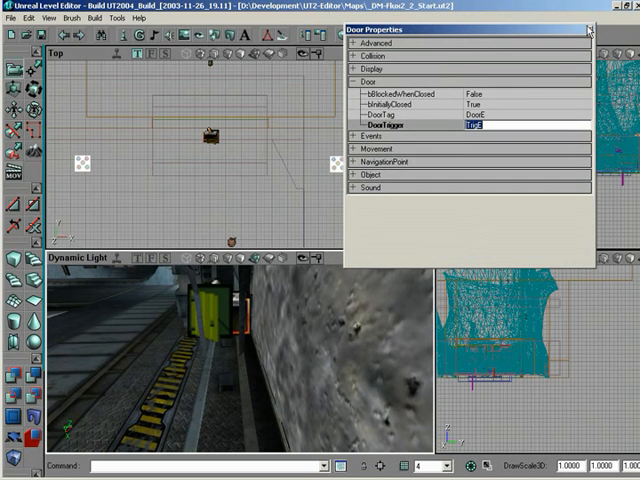
Rebuild paths, refresh the map check so the door error clears, and dismiss it.
{"action": "left_click", "coordinate": [590, 30]}
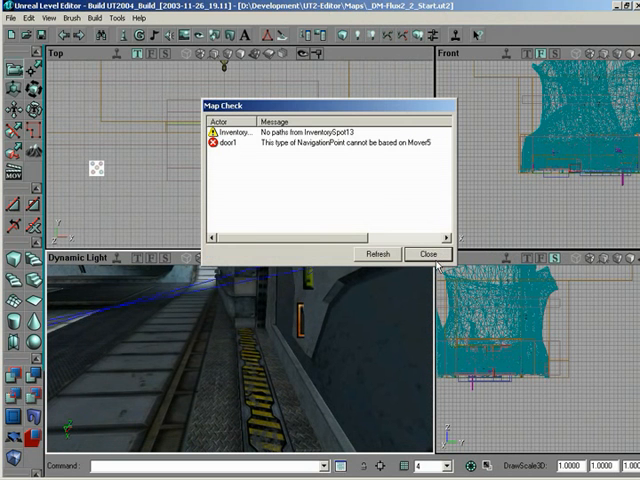
{"action": "left_click", "coordinate": [428, 252]}
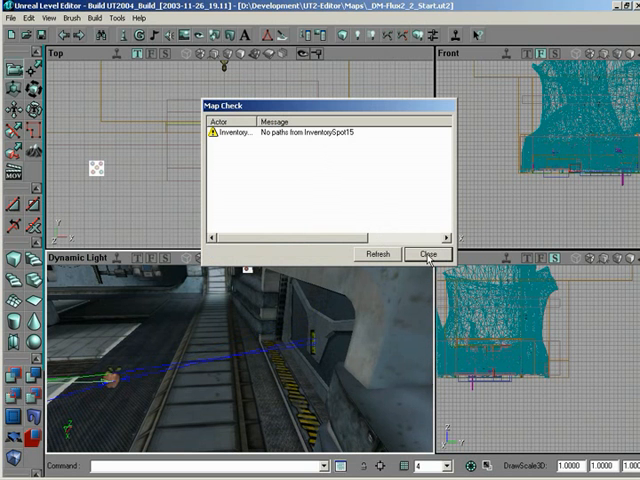
{"action": "left_click", "coordinate": [428, 252]}
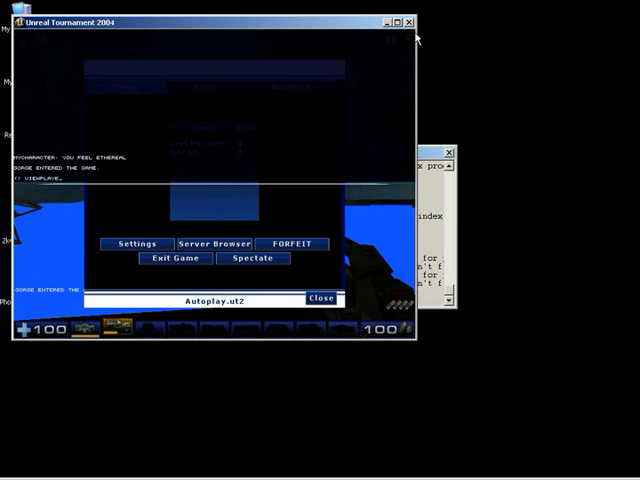
Close the in-game UT2004 menu and resume play to watch the bot navigate the door.
{"action": "left_click", "coordinate": [252, 258]}
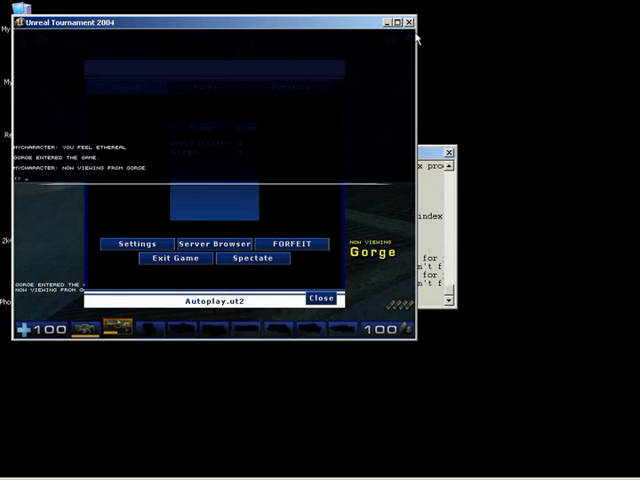
{"action": "left_click", "coordinate": [320, 300]}
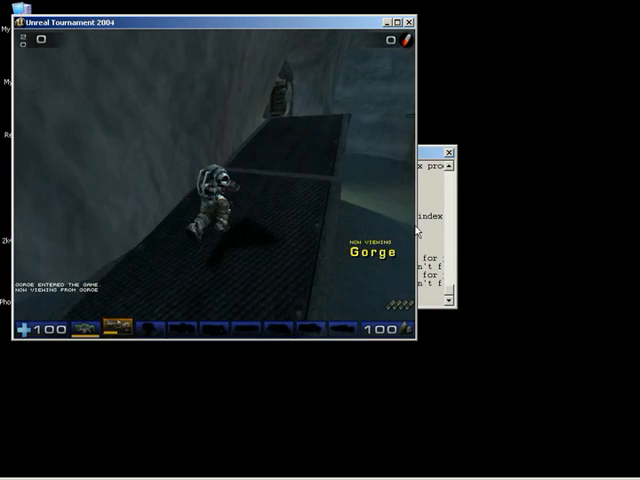